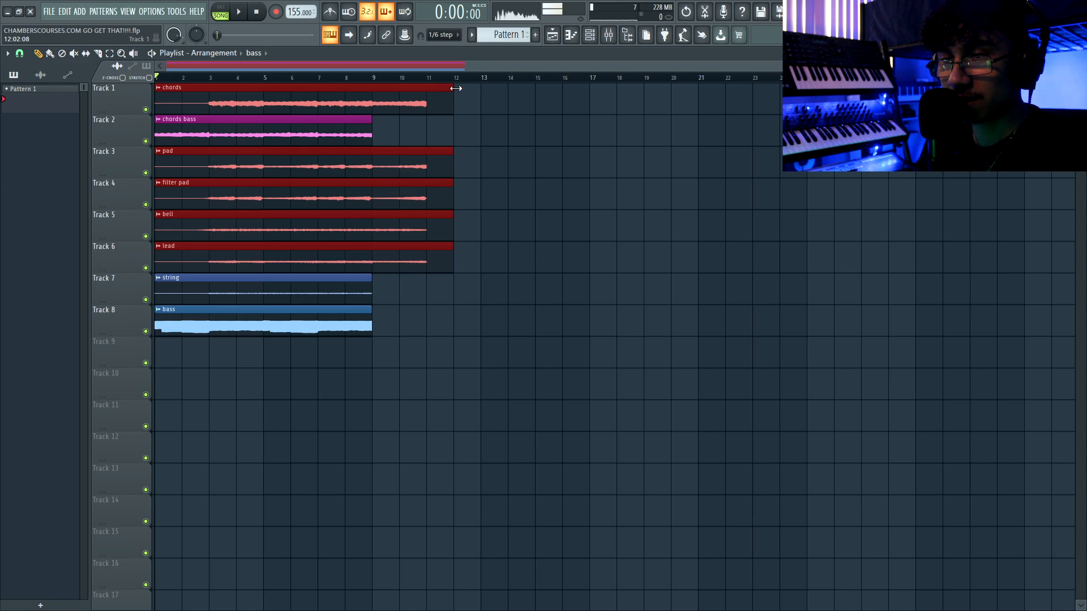
# - Stretch the chords, pad, filter pad, bell and lead clips to end around bar 14
pyautogui.moveTo(455, 89); pyautogui.dragTo(498, 88)
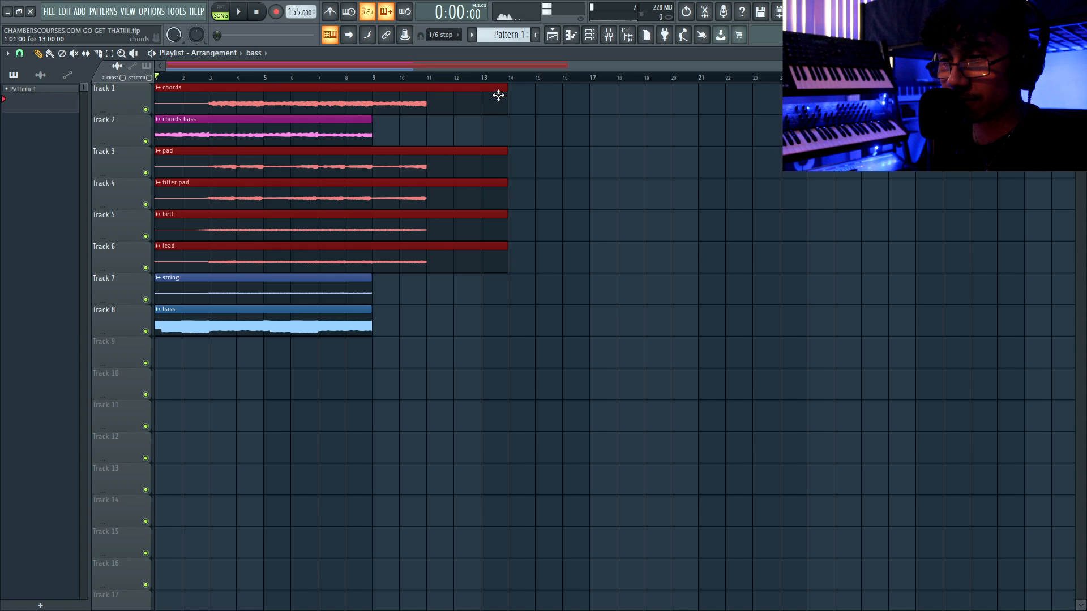